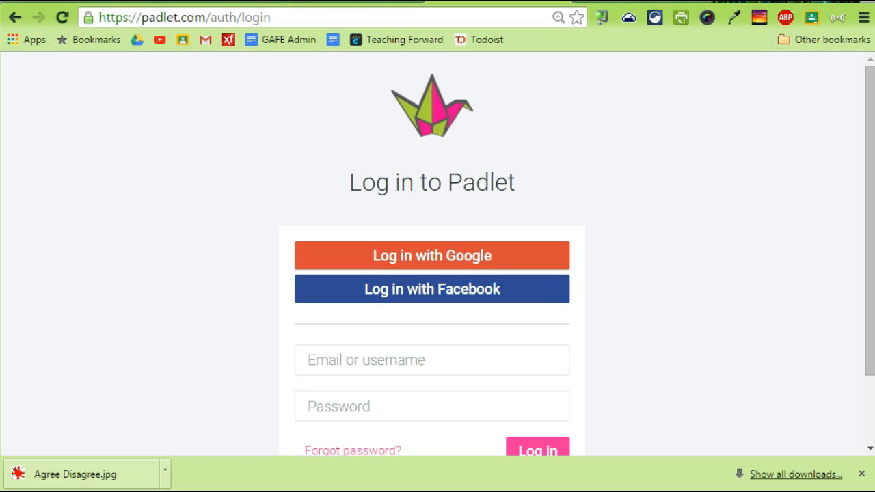
mouse_move(267, 267)
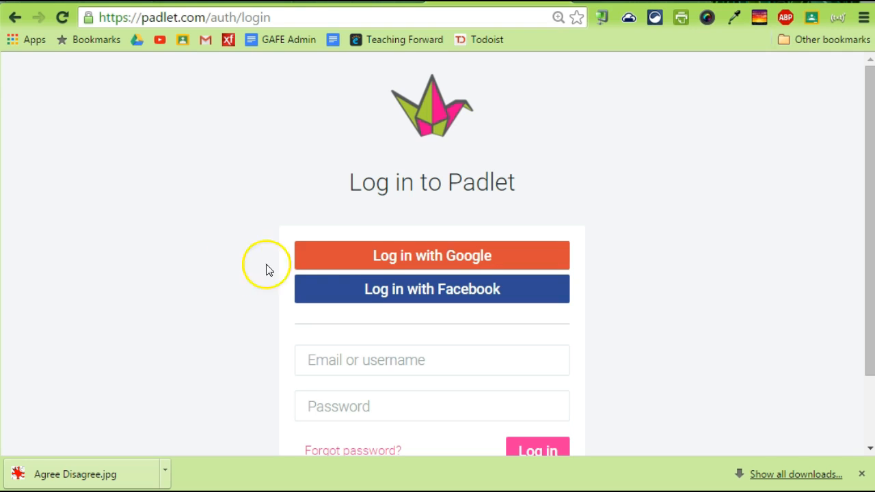
- Log in to Padlet with a chosen Google account to reach the dashboard
click(432, 255)
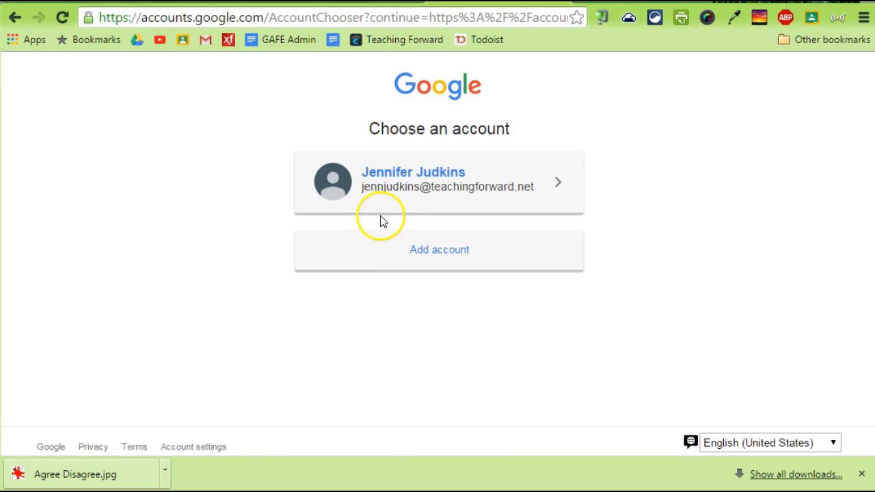
click(439, 181)
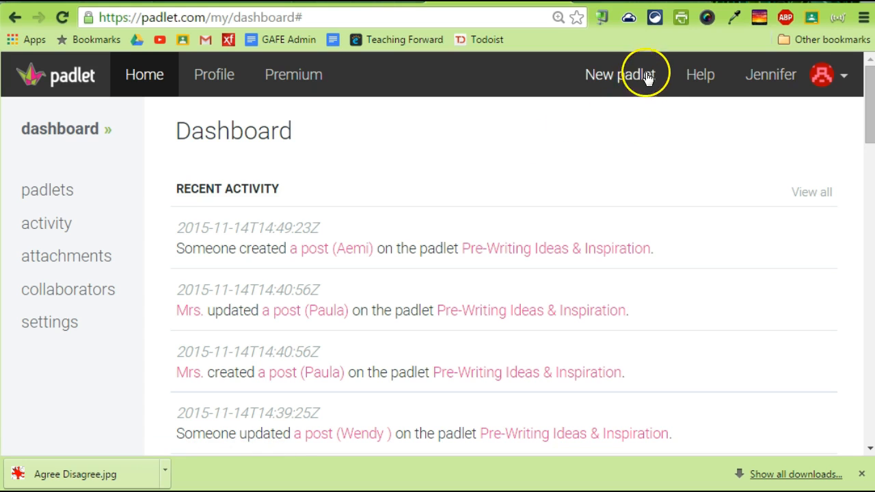
mouse_move(619, 74)
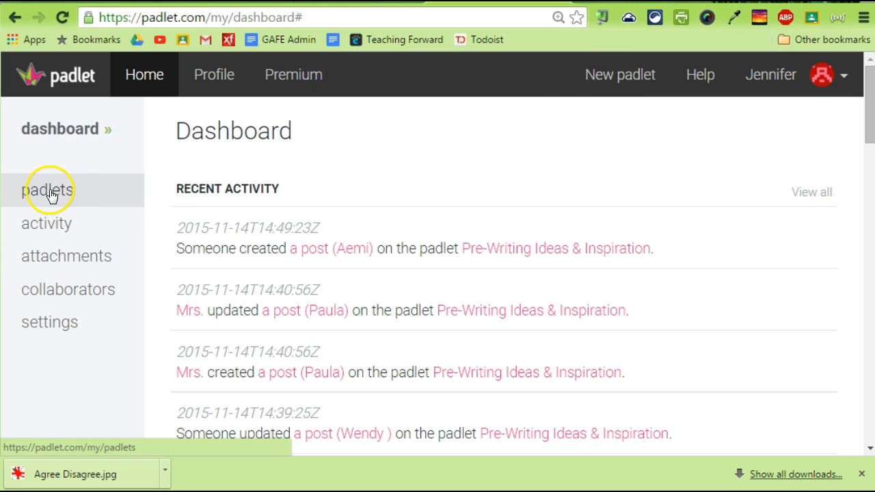
- Create a new blank padlet from the top bar's 'New padlet' button
click(619, 75)
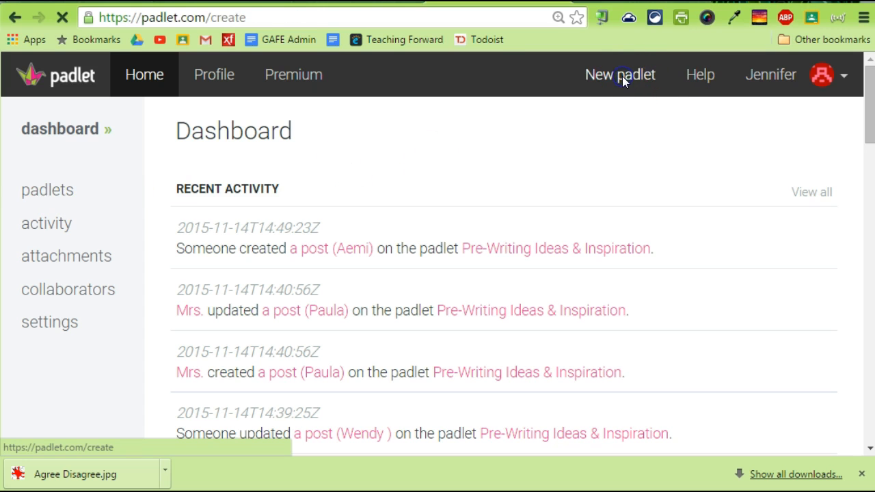
click(619, 74)
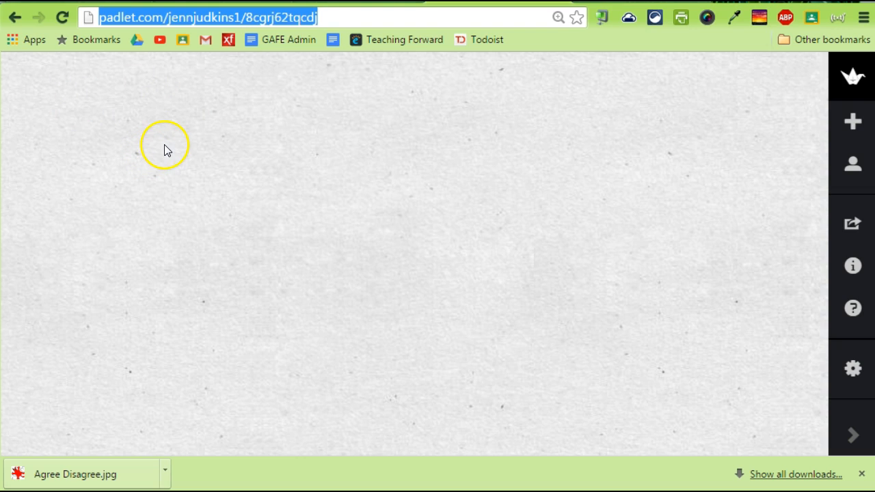
mouse_move(852, 369)
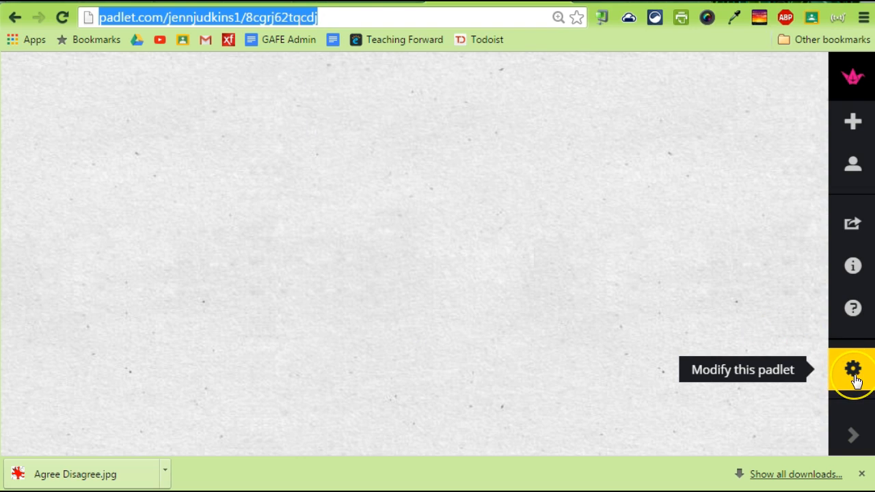
- In the padlet settings, choose the origami crane portrait and start entering the title
click(852, 370)
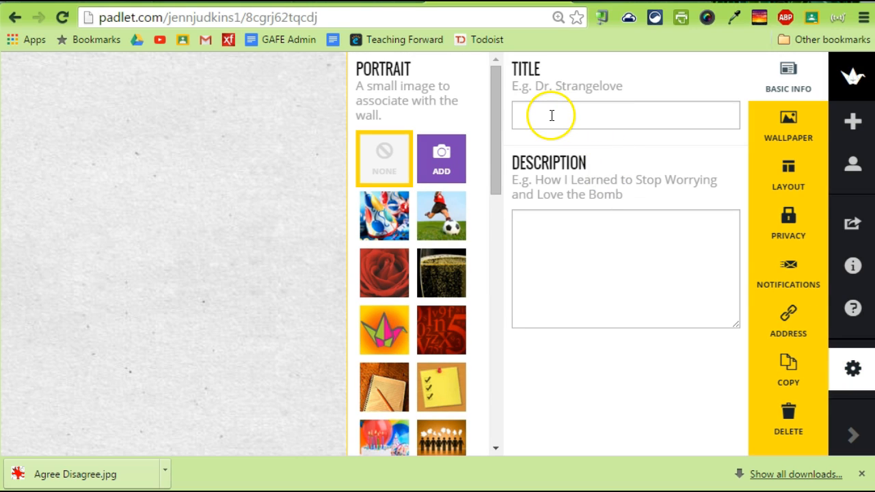
click(384, 330)
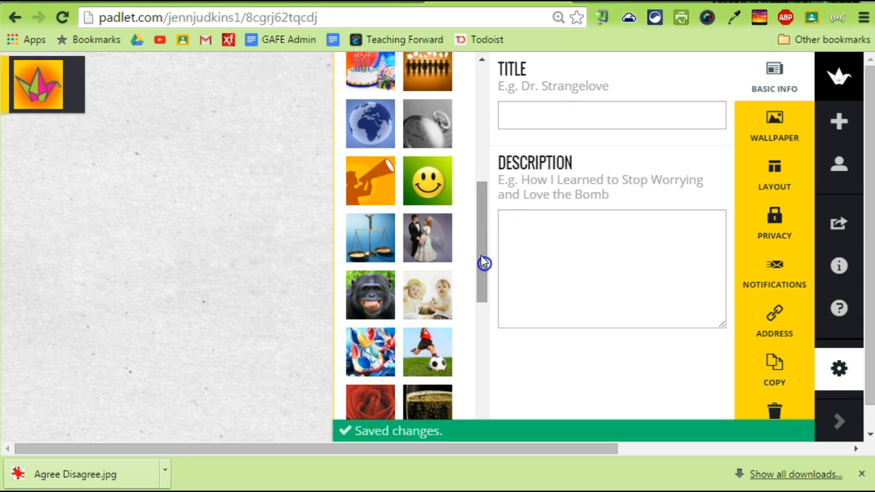
click(612, 115)
text(Do you think cell phones should be allowed in school?  Explain.)
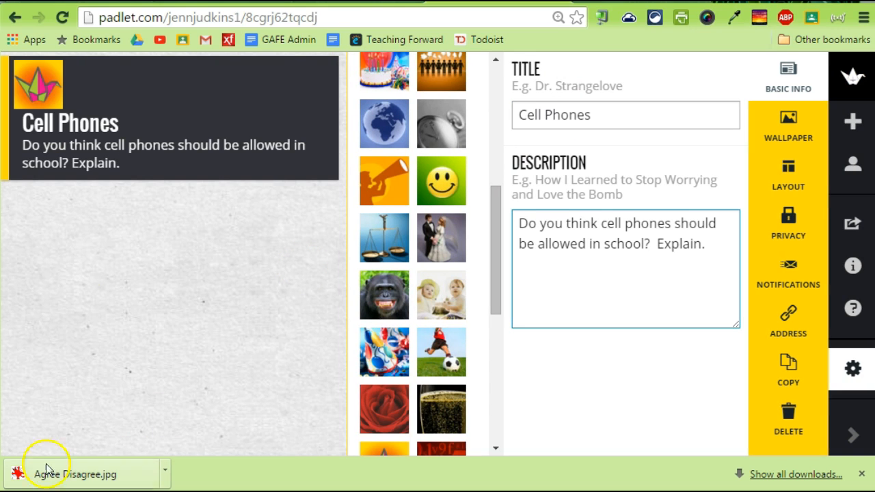
mouse_move(171, 103)
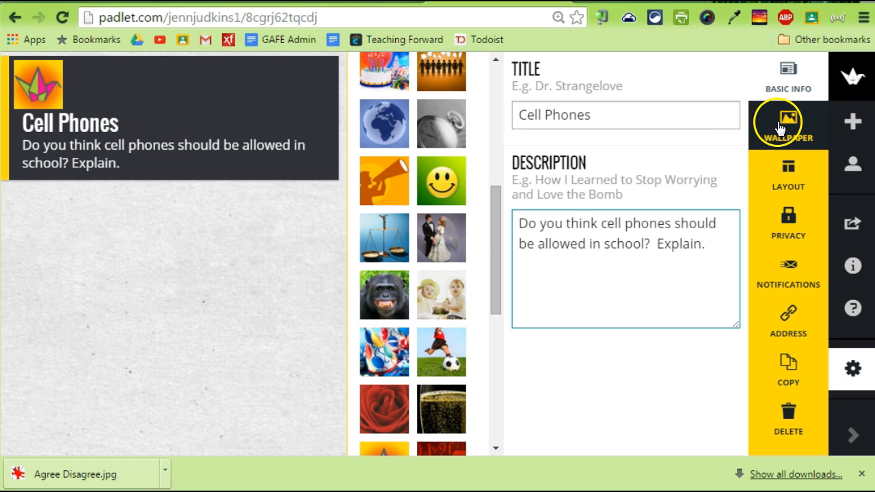
- Try the dark Linen wallpaper, then set the background to Grass
click(787, 121)
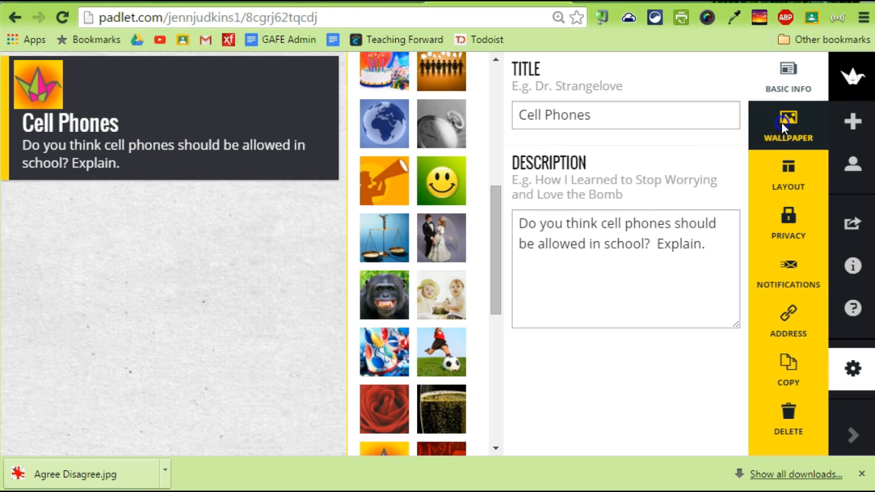
click(787, 126)
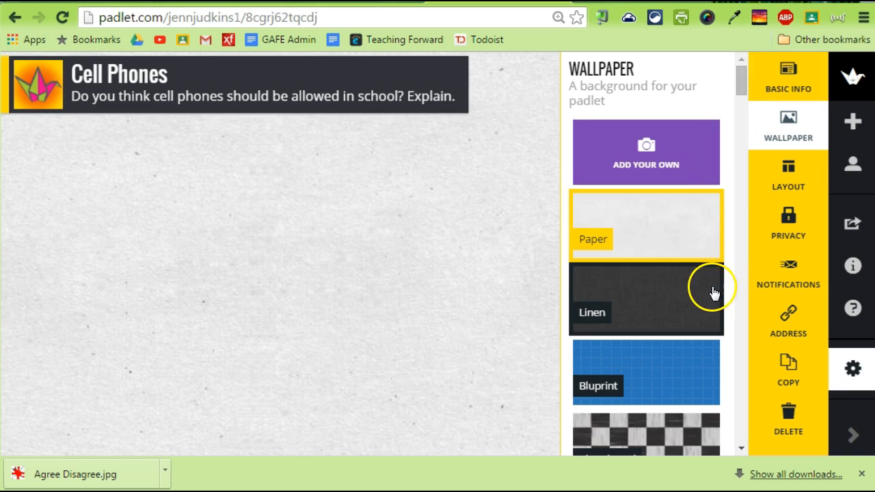
click(646, 298)
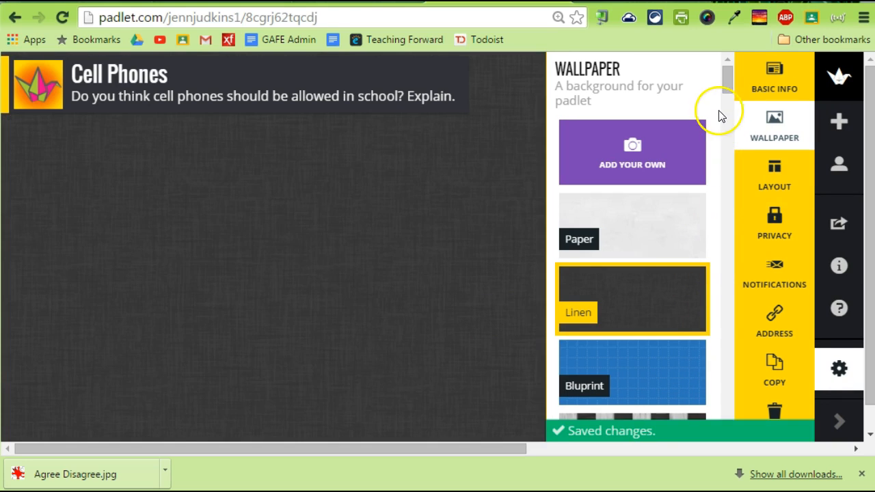
scroll(down, 3)
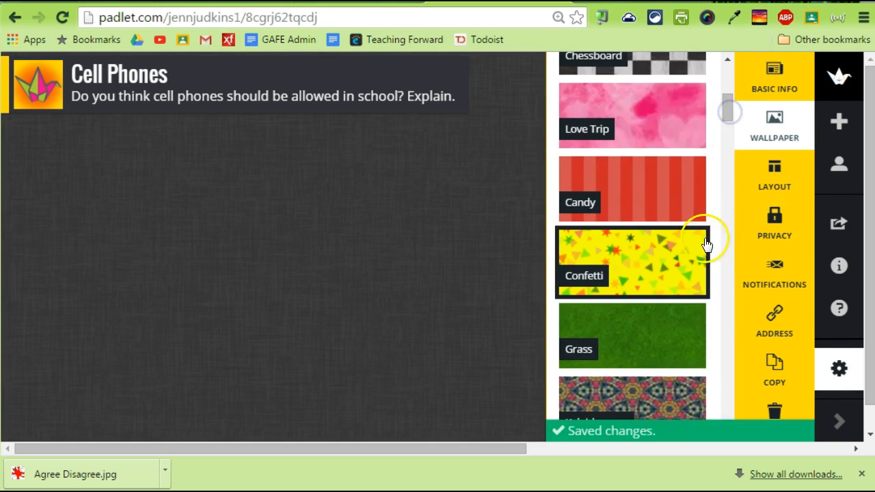
click(631, 335)
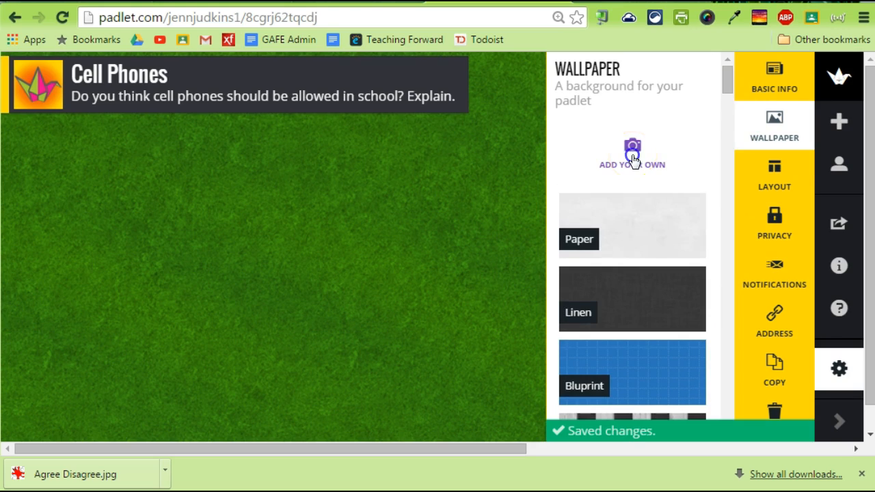
- Upload Agree Disagree.jpg as a custom wallpaper and accept it
click(632, 154)
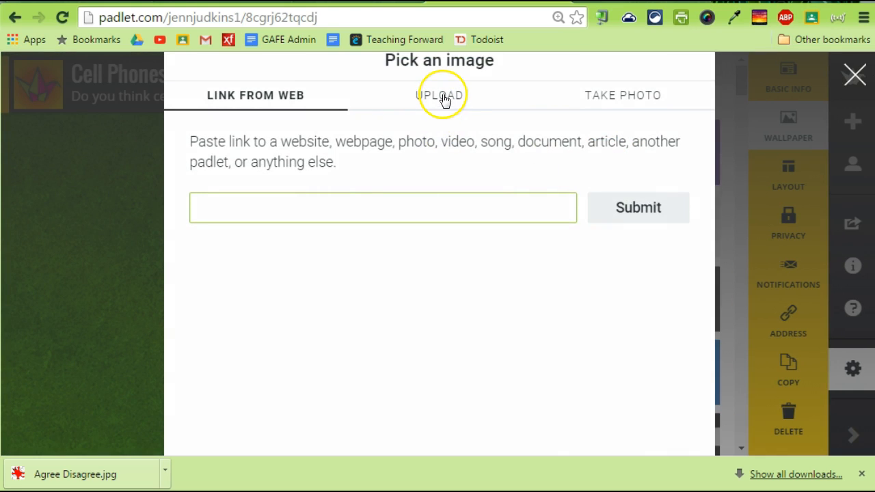
click(383, 207)
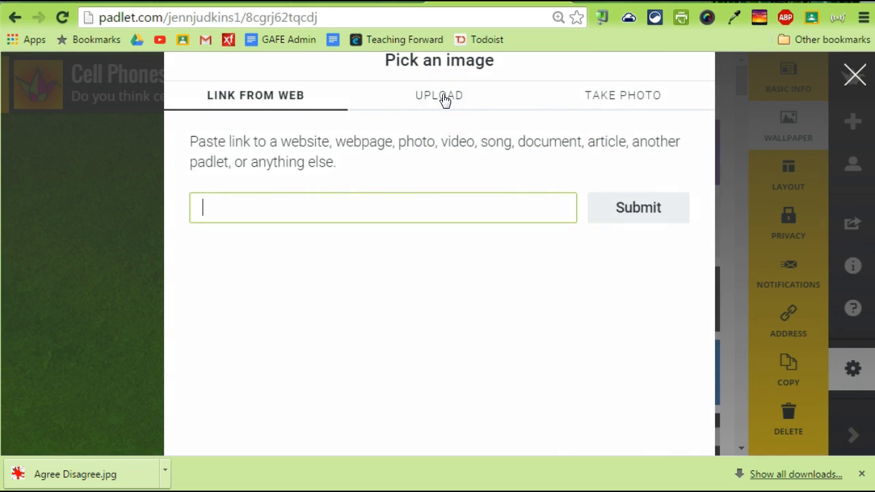
click(439, 95)
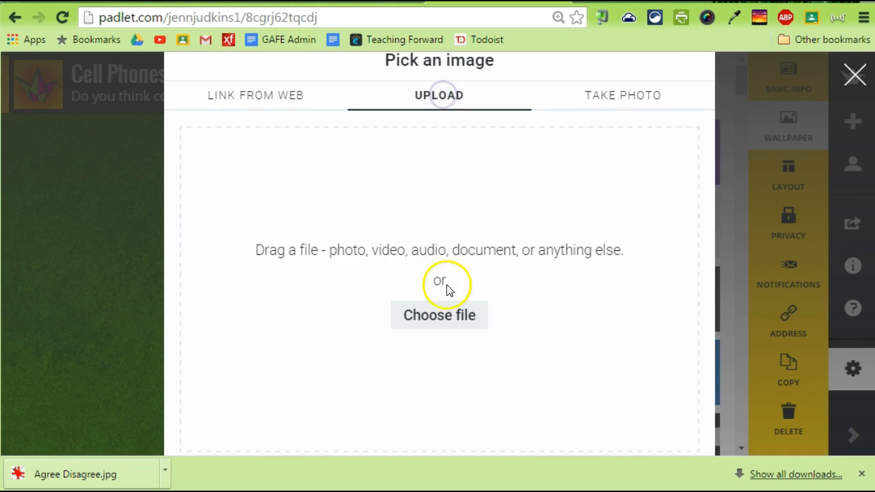
click(439, 316)
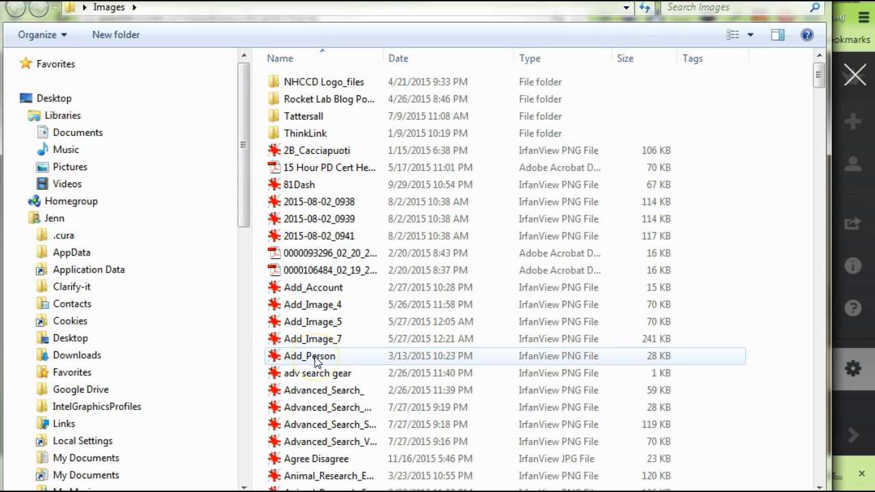
click(318, 458)
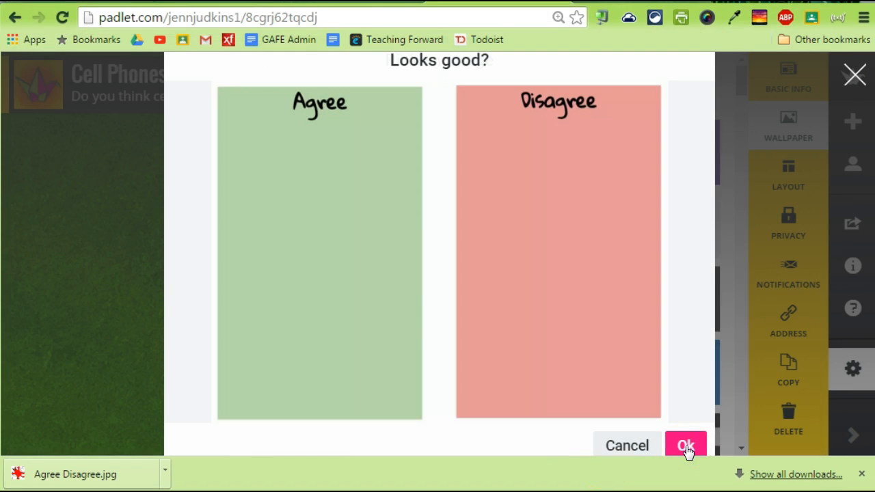
click(685, 445)
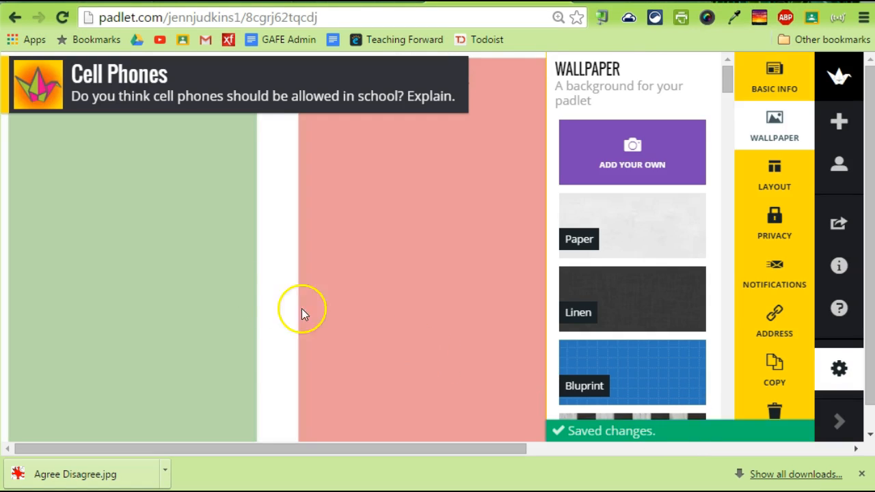
mouse_move(471, 216)
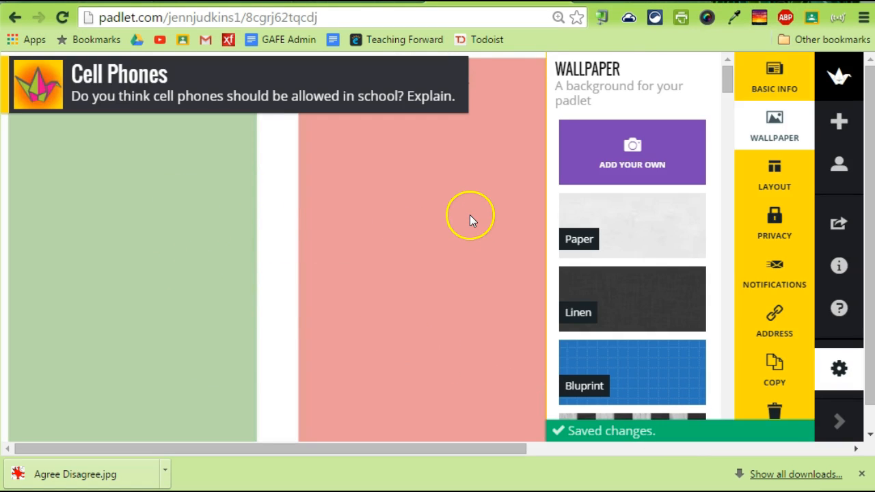
mouse_move(391, 201)
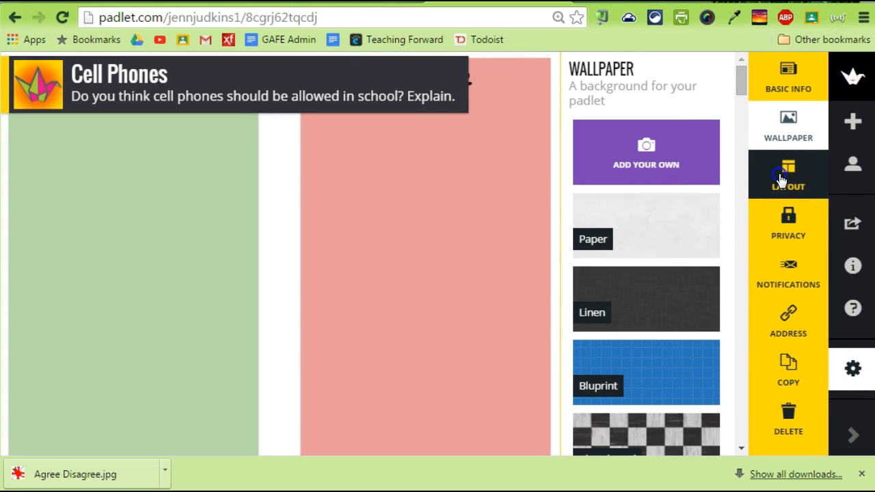
- Switch the post layout to Grid, then back to Freeform
click(787, 174)
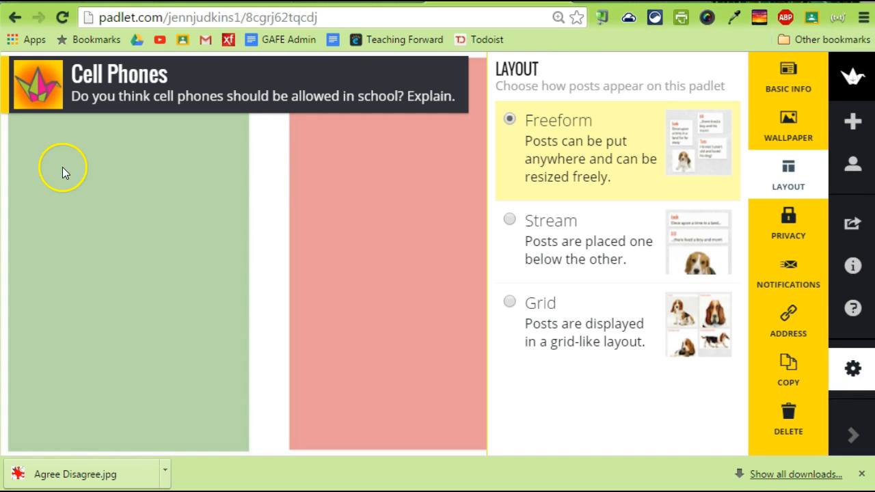
mouse_move(355, 227)
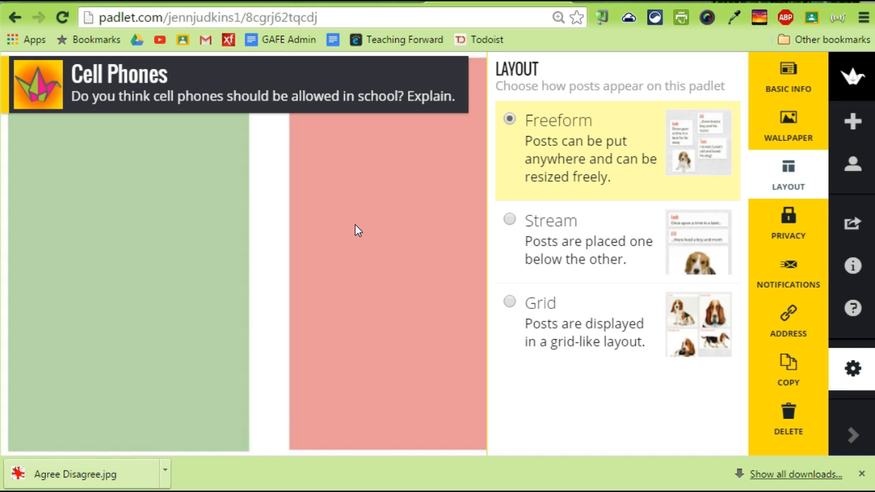
mouse_move(44, 216)
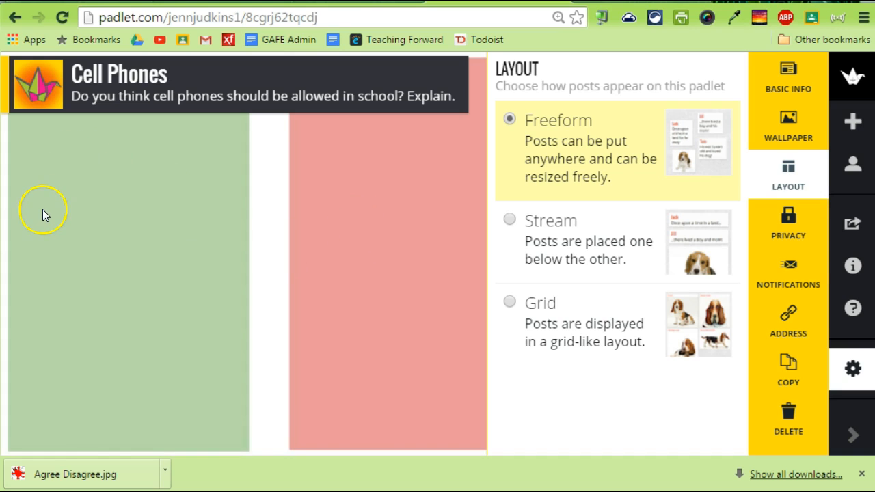
mouse_move(44, 215)
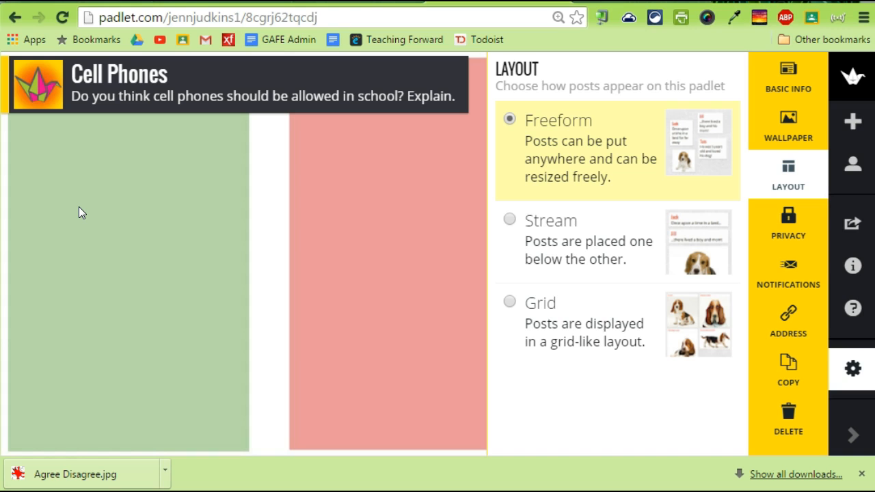
click(509, 302)
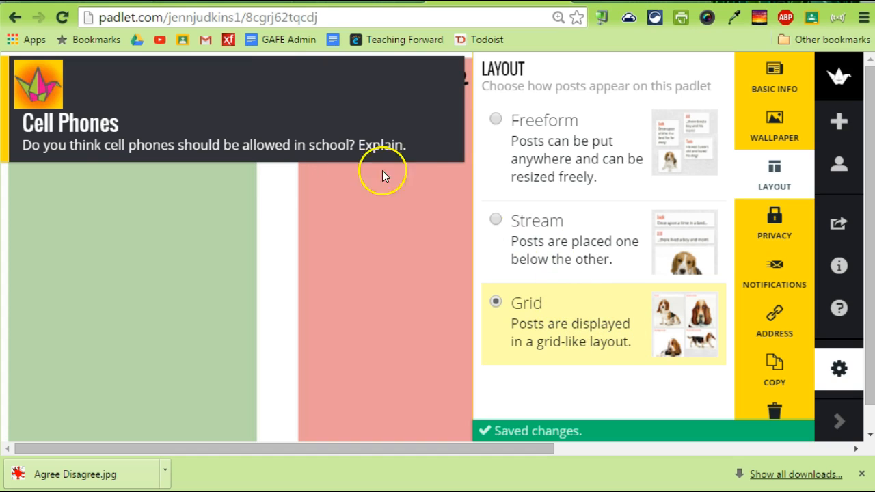
mouse_move(370, 273)
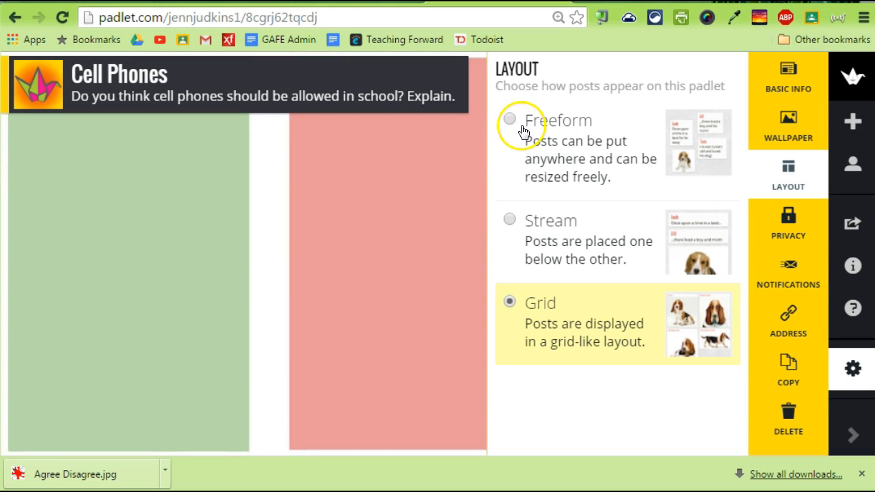
click(508, 118)
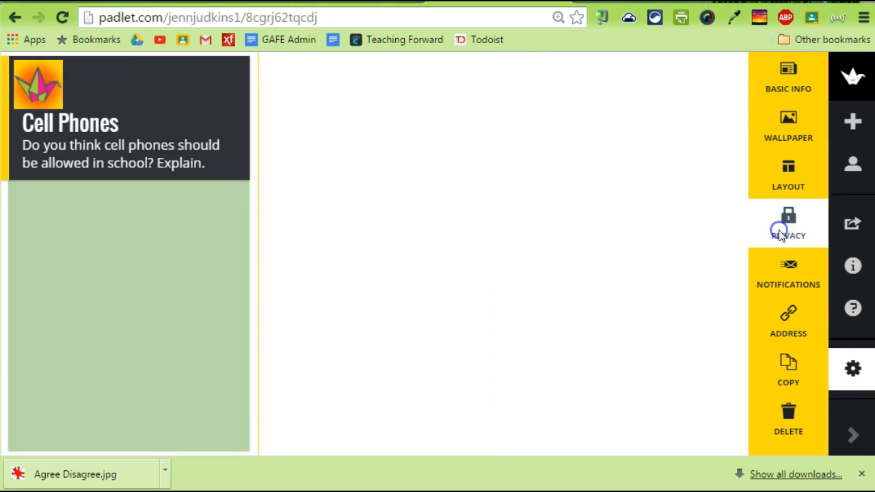
- Set privacy to Hidden Link with visitors allowed to write
click(788, 223)
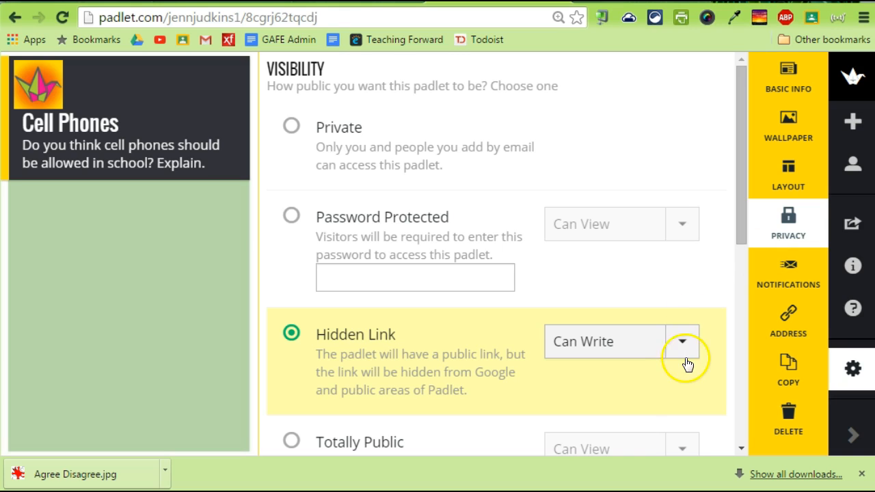
click(682, 342)
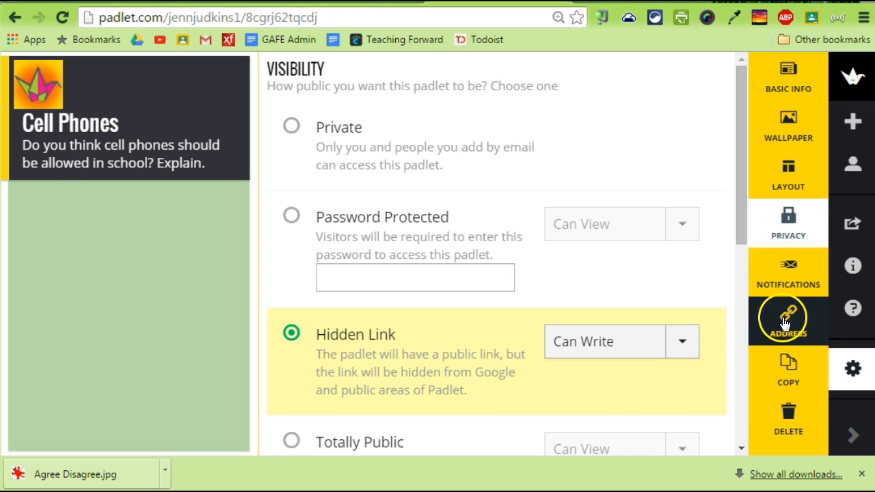
- Claim the custom address padlet.com/jennjudkins1/phones for the wall
click(787, 321)
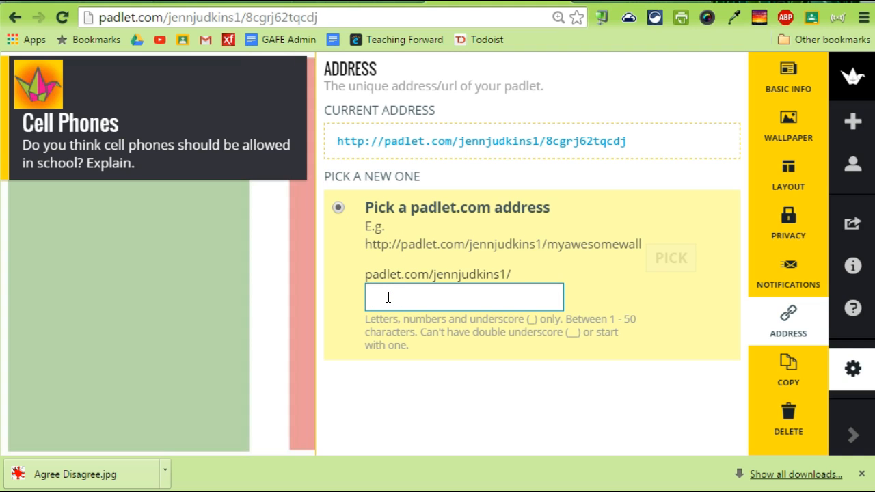
text(phones)
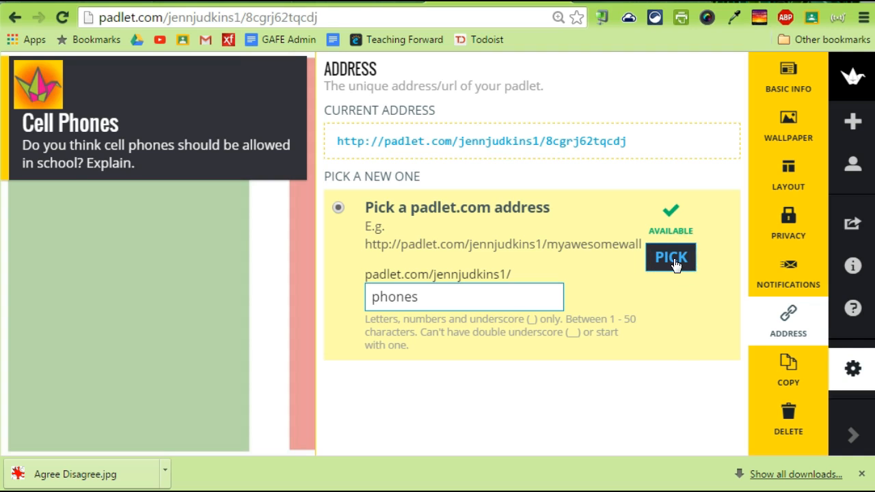
click(670, 257)
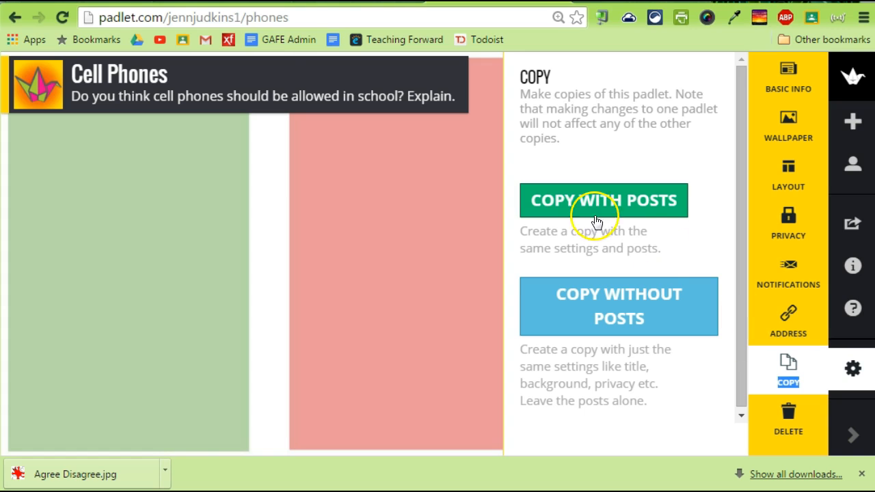
mouse_move(547, 338)
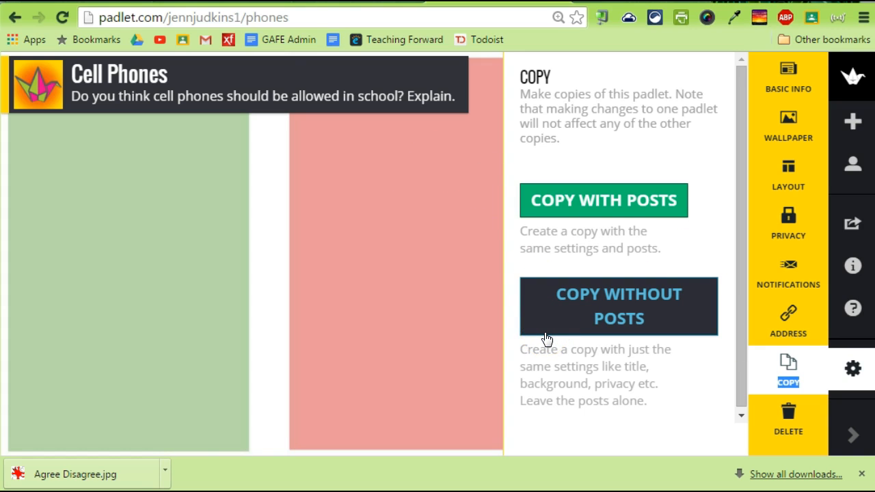
mouse_move(788, 314)
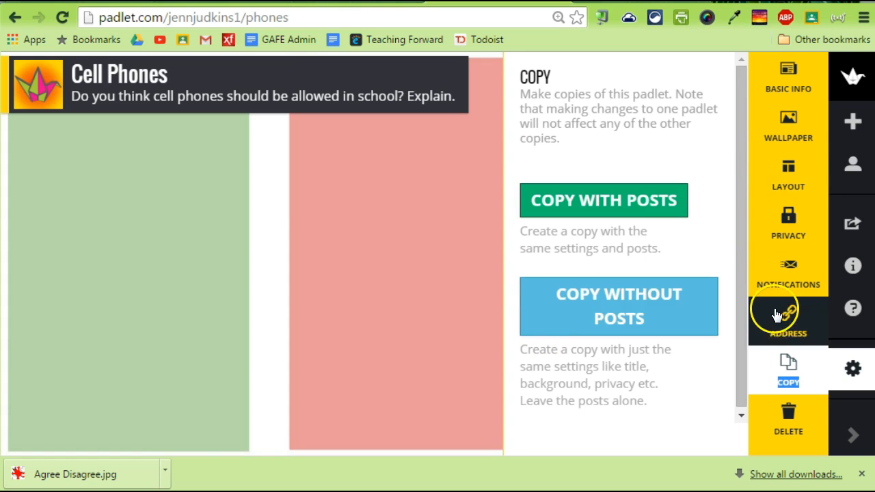
mouse_move(513, 229)
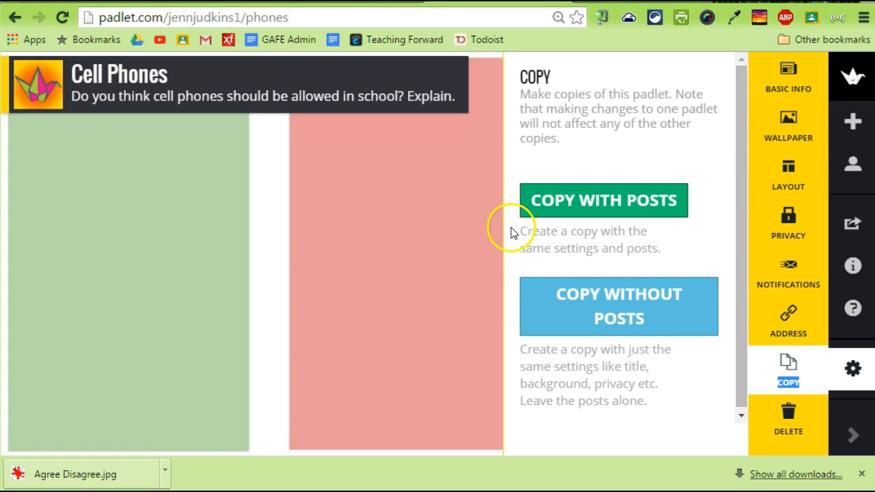
mouse_move(447, 205)
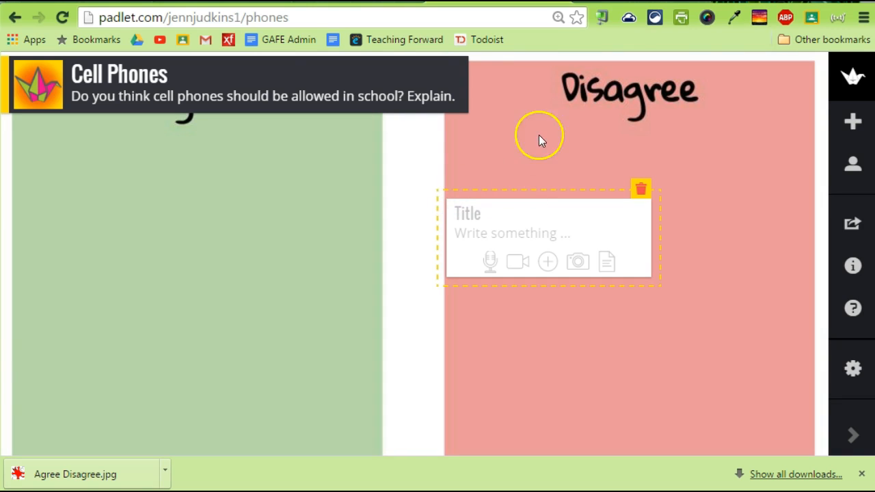
mouse_move(590, 195)
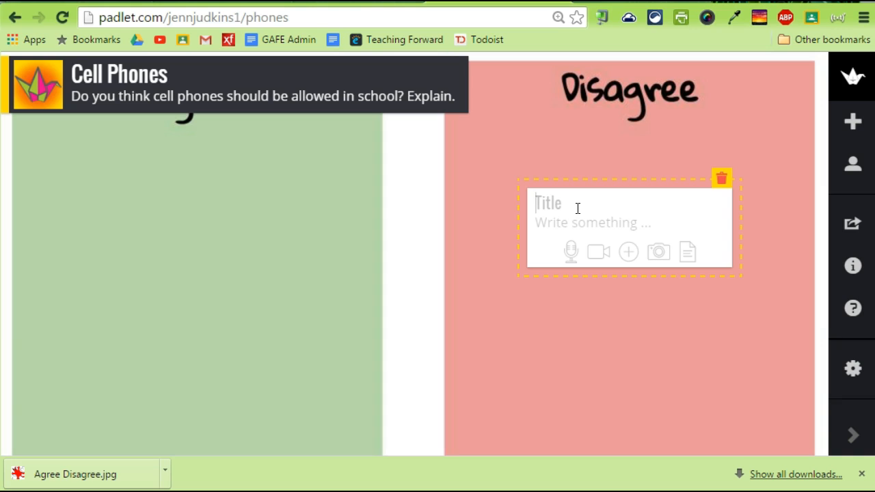
text(Je)
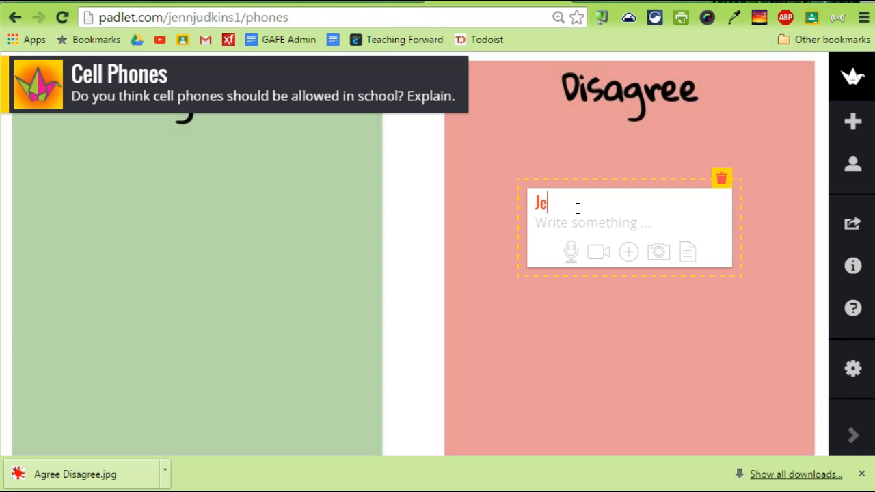
text(nn J)
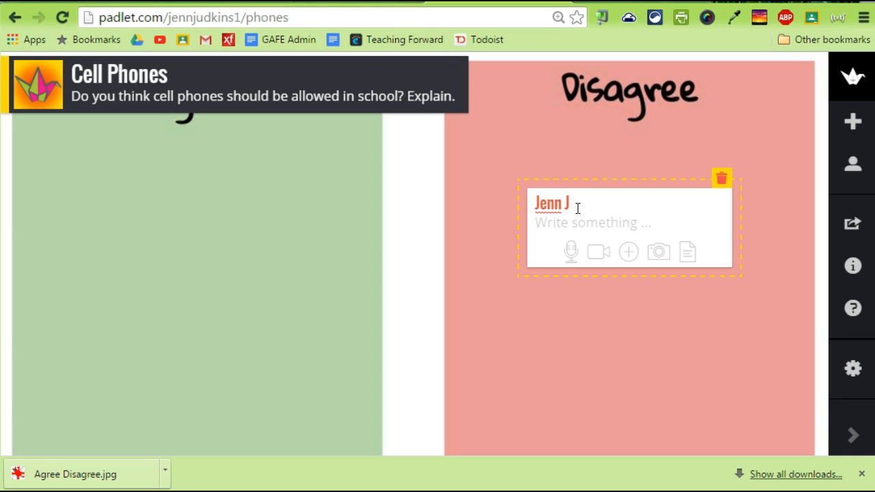
text(-Y)
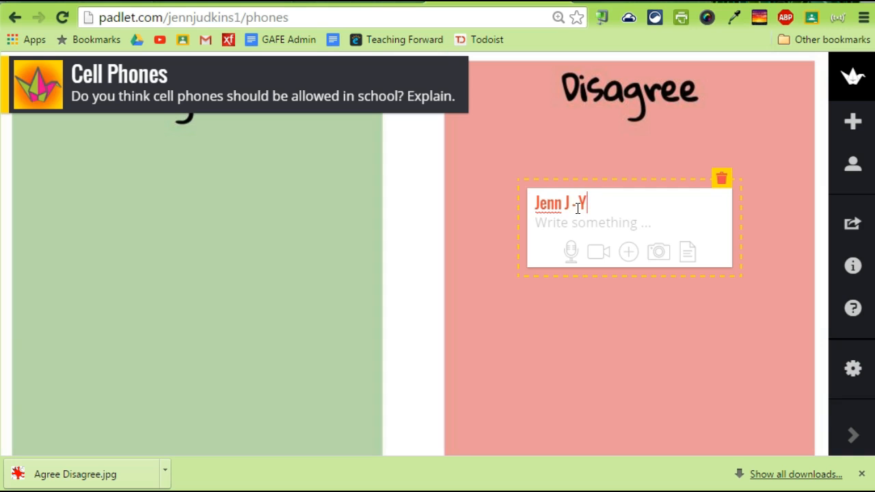
text(Agree)
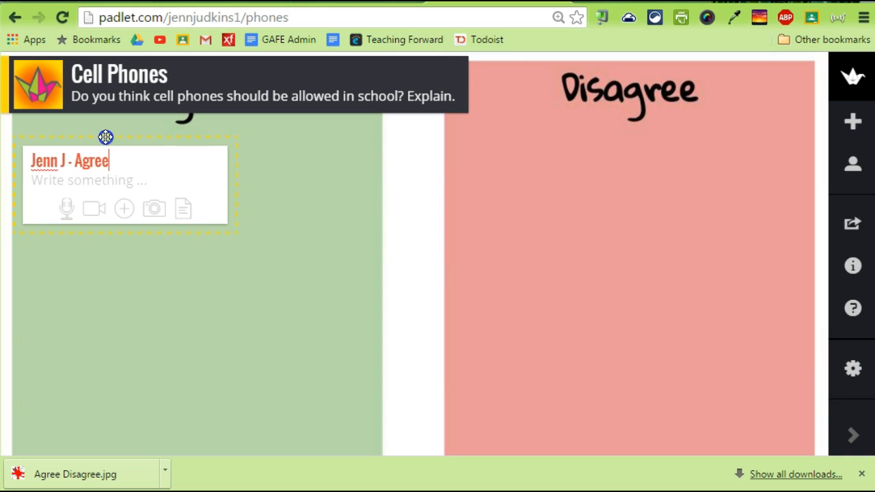
drag(105, 137, 102, 122)
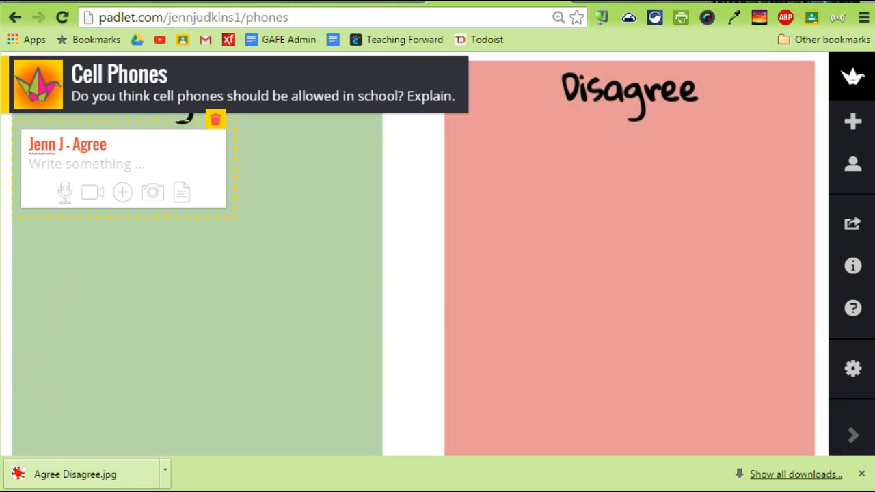
- Write that cell phones in activities like Padlet let every student contribute simultaneously
text(Cell phones can be used in activities such as Padlet so that every student can contribute simultaneously to a discussion!)
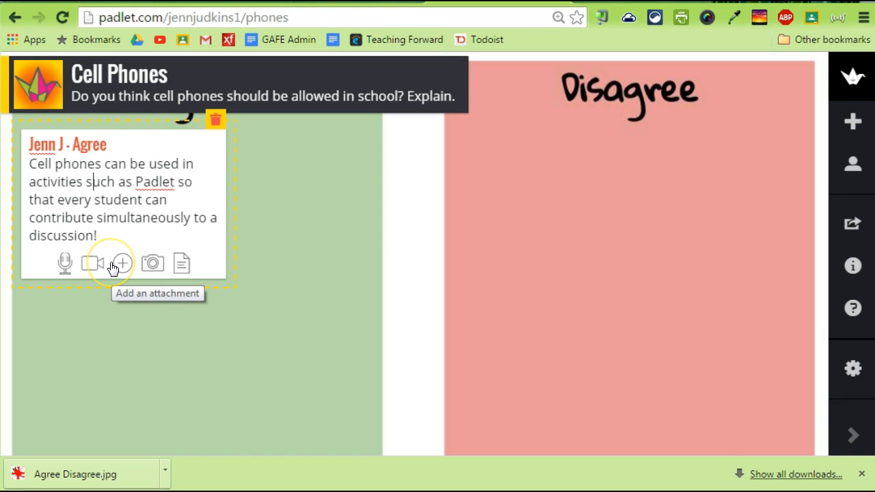
mouse_move(96, 263)
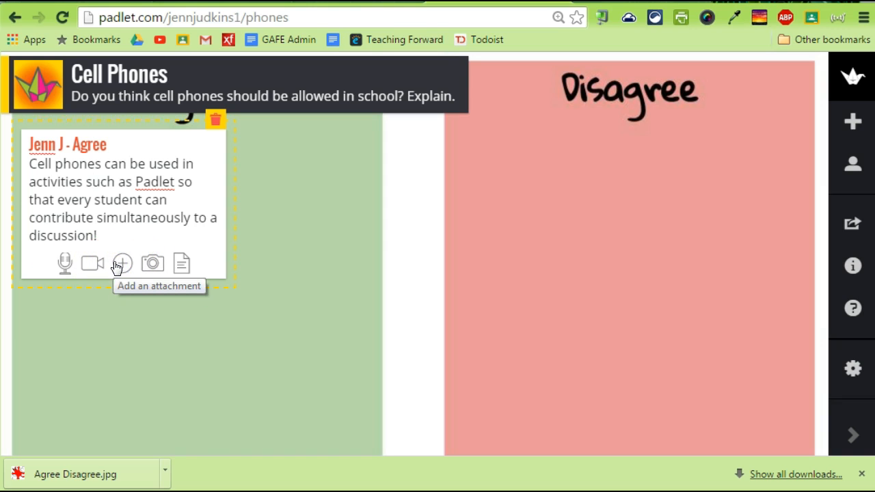
- Attach a web image of a hand holding a smartphone to the Agree post via its image link
click(122, 263)
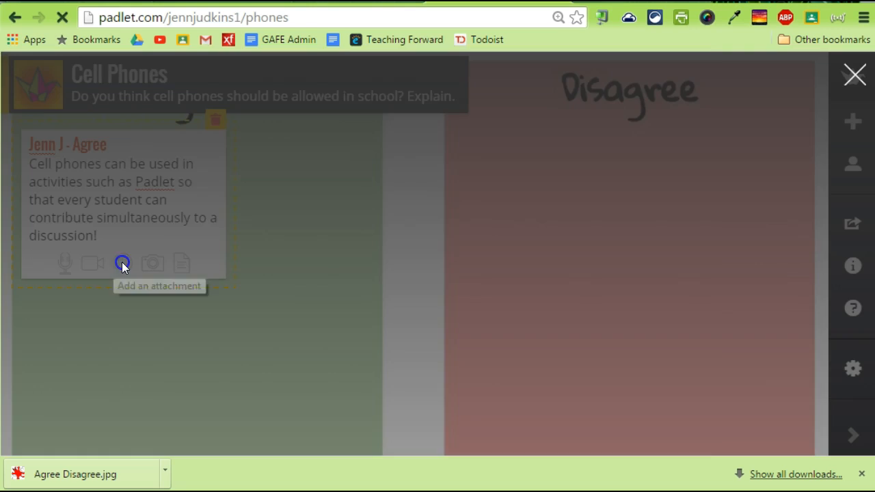
click(122, 263)
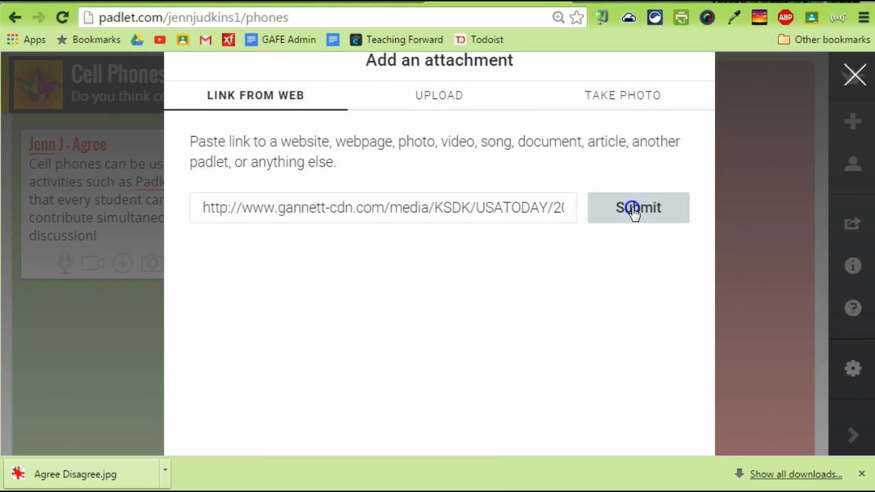
click(638, 208)
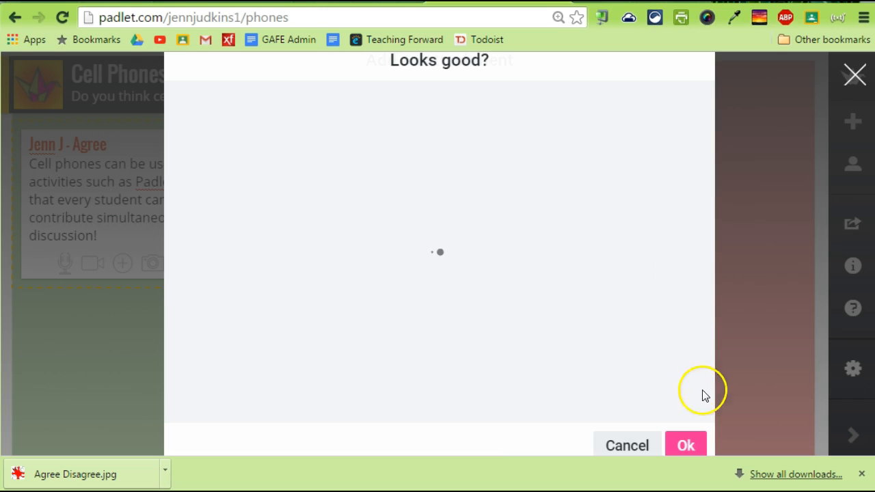
click(685, 445)
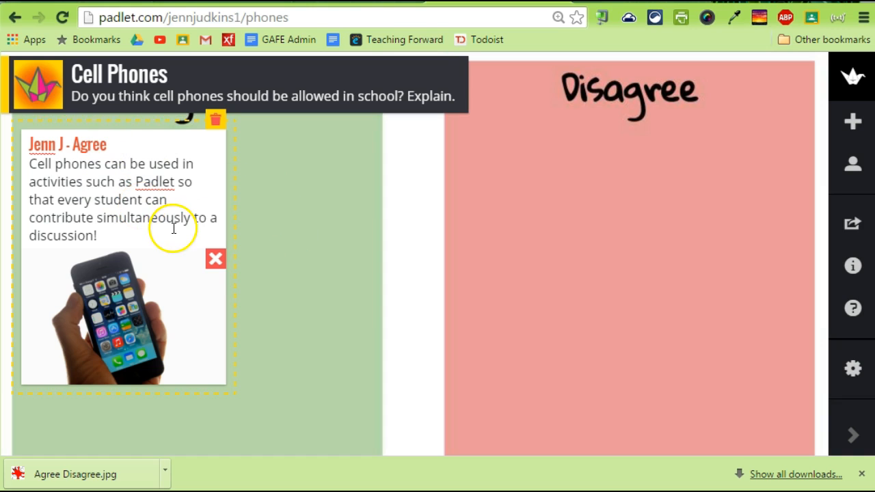
mouse_move(137, 290)
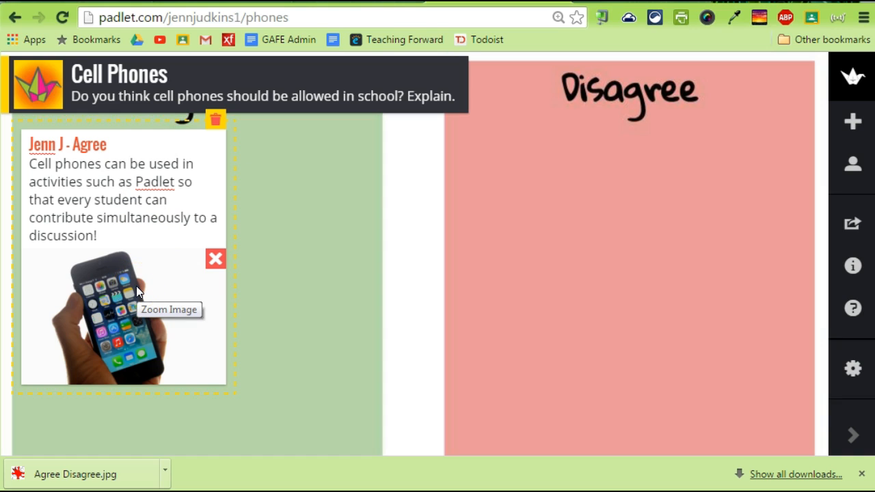
mouse_move(274, 286)
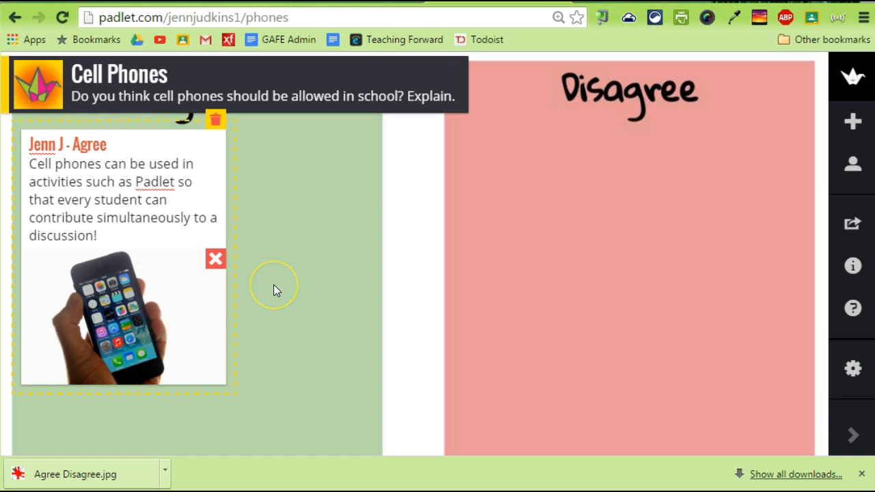